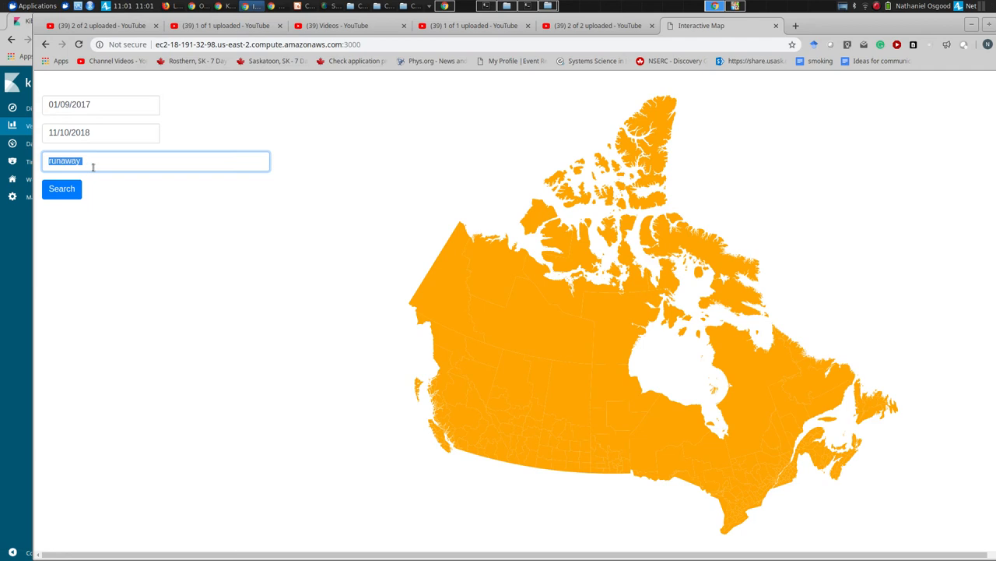
Run a tweet search for "cannabis" over 01/09/2017–11/10/2018 to load its word cloud.
{"action": "type", "text": "caa"}
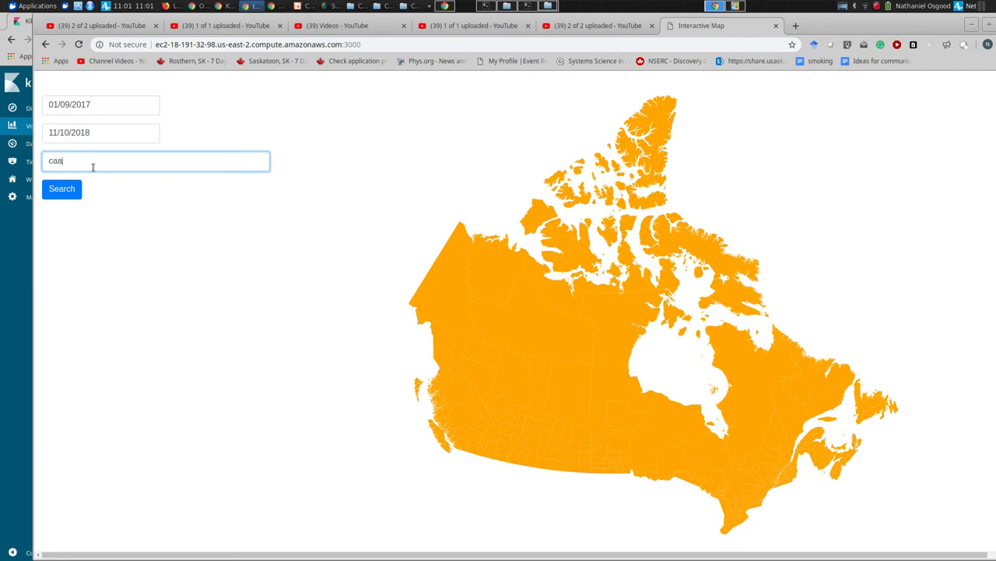
{"action": "type", "text": "nna"}
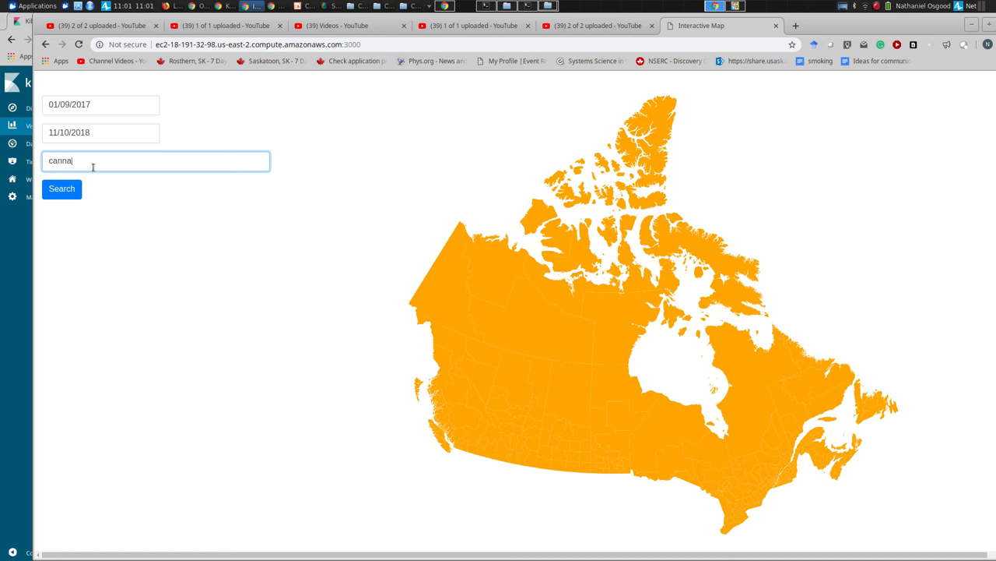
{"action": "type", "text": "bis"}
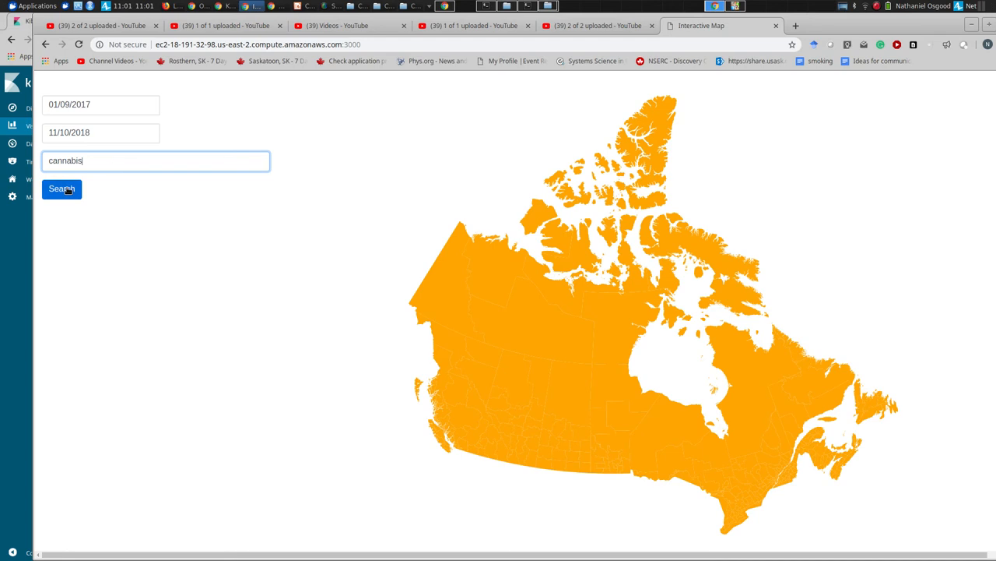
{"action": "left_click", "coordinate": [62, 188]}
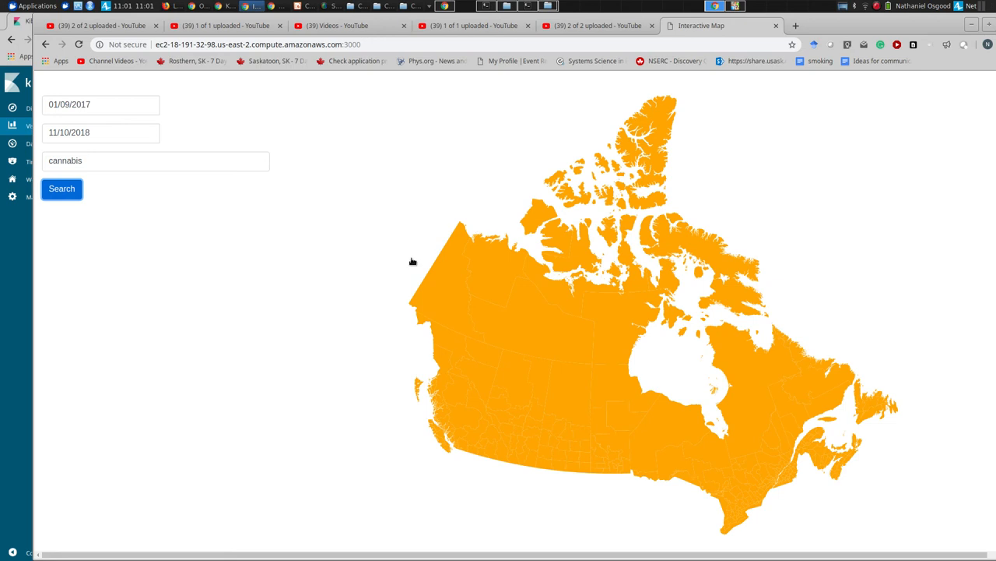
{"action": "left_click", "coordinate": [62, 189]}
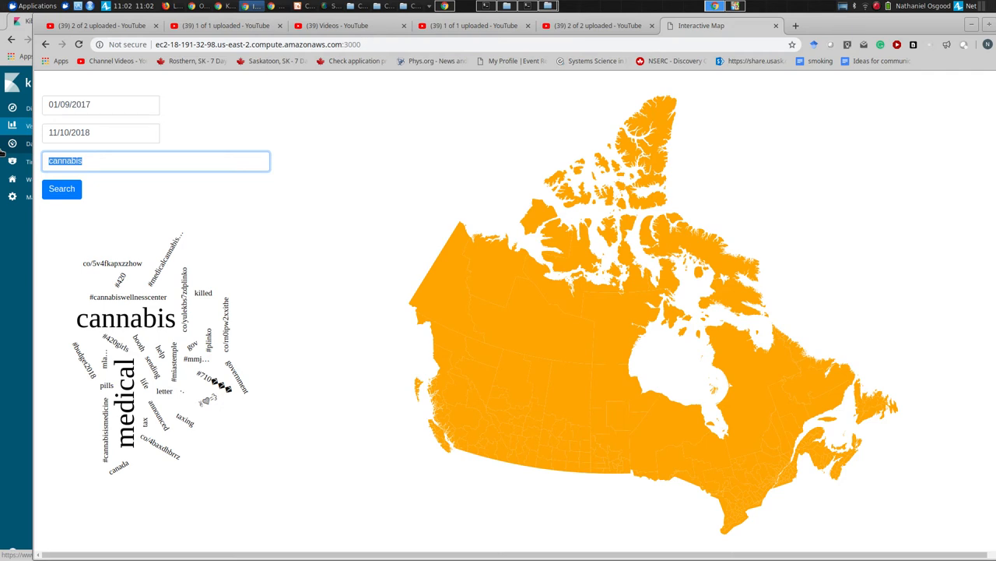
Enter "gun" as the search term to load its word cloud and highlighted region.
{"action": "type", "text": "gun"}
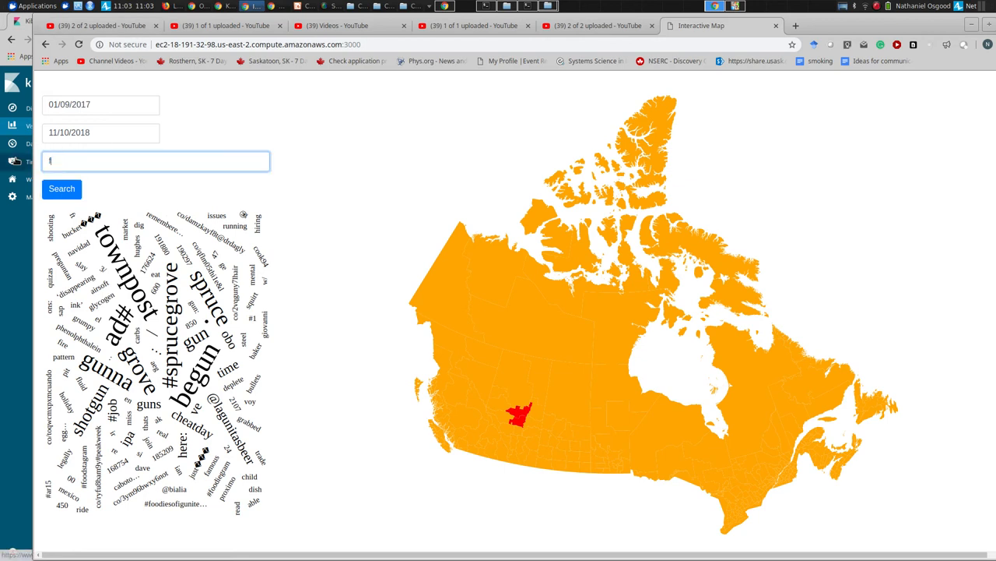
Run a tweet search for "fentanyl" to load its word cloud.
{"action": "type", "text": "fentanyl"}
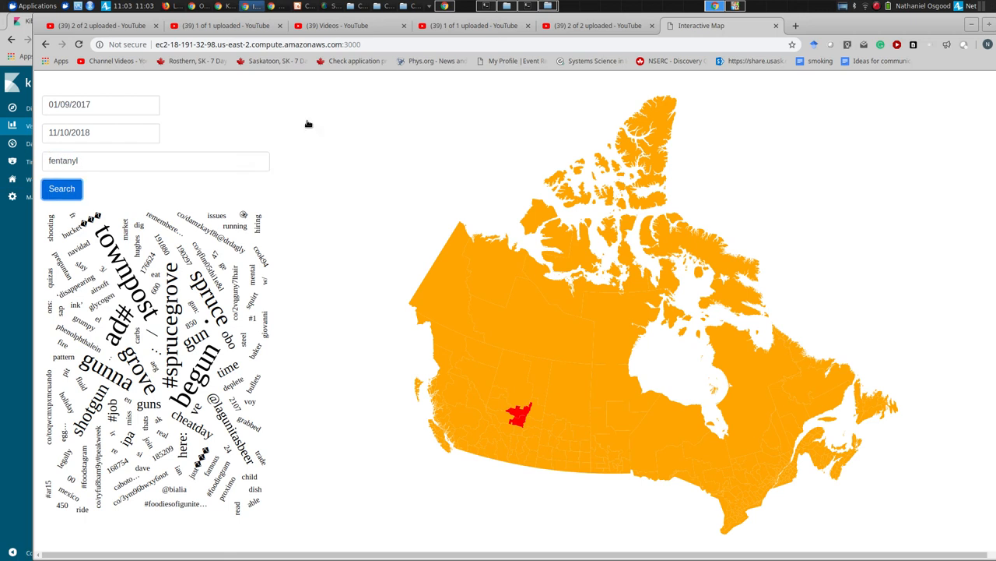
{"action": "left_click", "coordinate": [62, 189]}
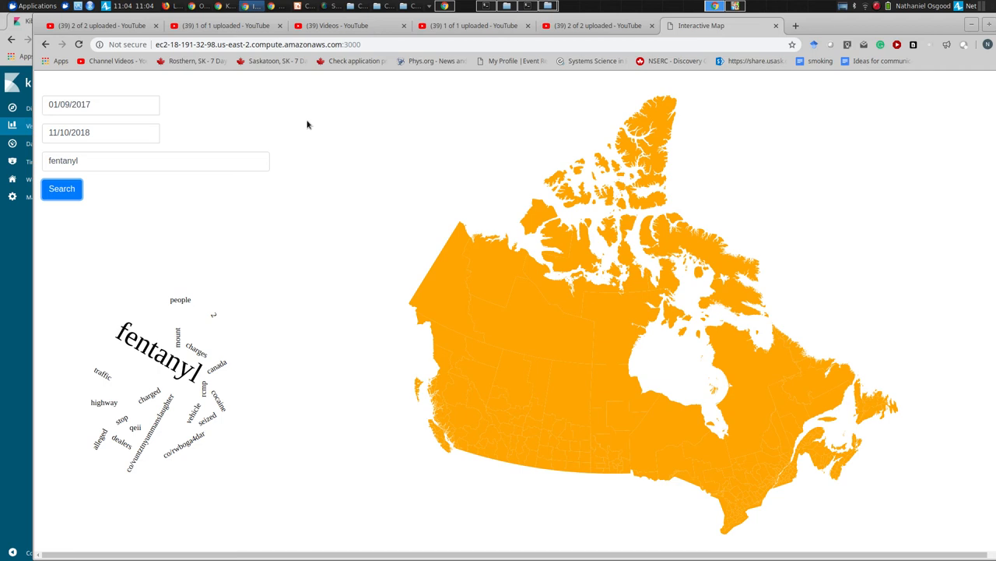
{"action": "mouse_move", "coordinate": [214, 408]}
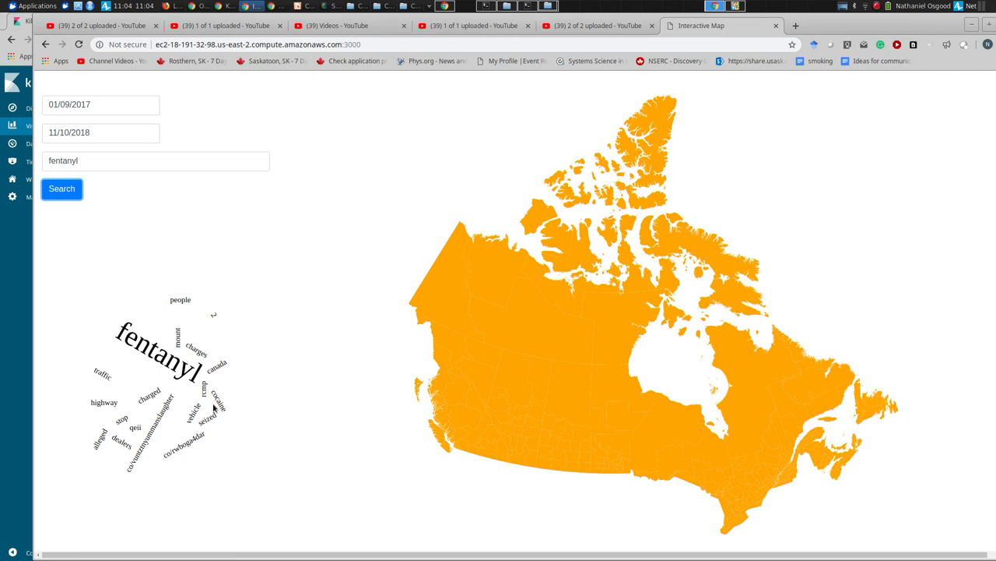
{"action": "mouse_move", "coordinate": [196, 349]}
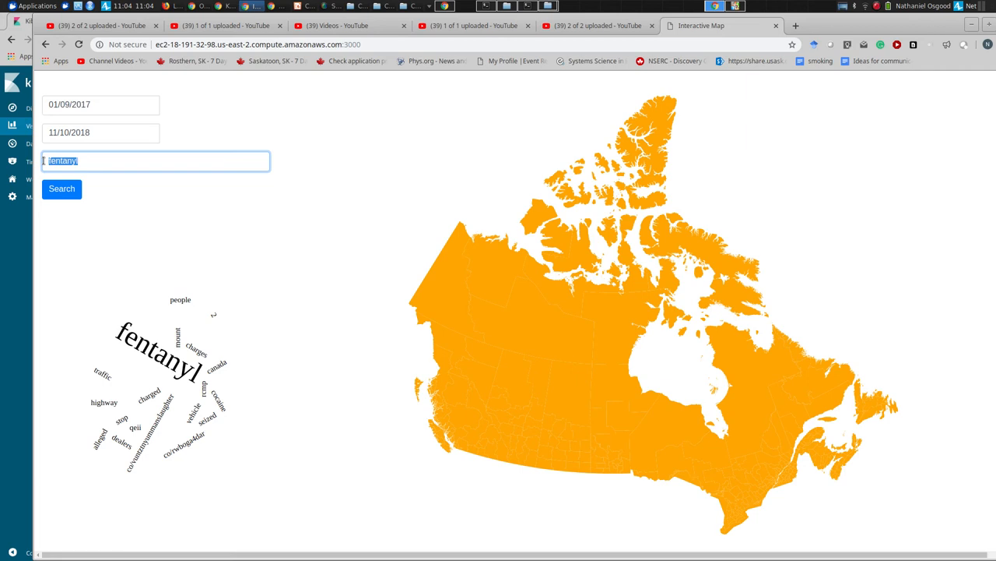
Run a tweet search for "police" to load its word cloud.
{"action": "type", "text": "p"}
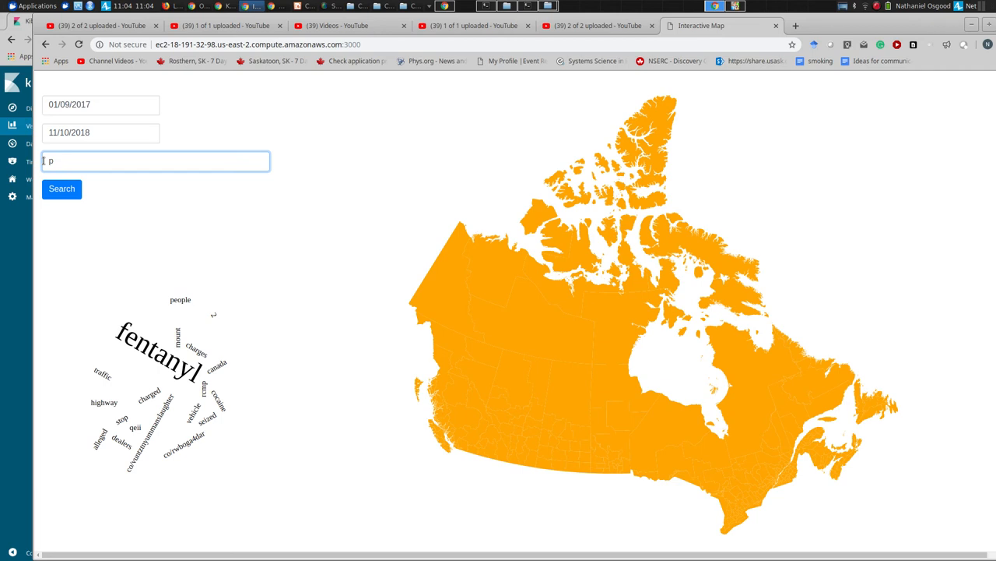
{"action": "type", "text": "police"}
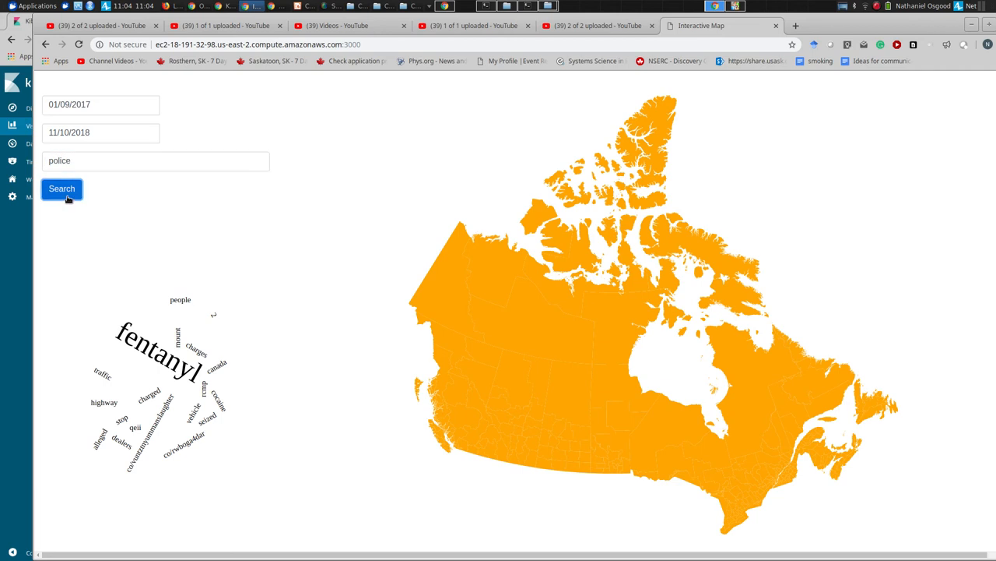
{"action": "mouse_move", "coordinate": [268, 214]}
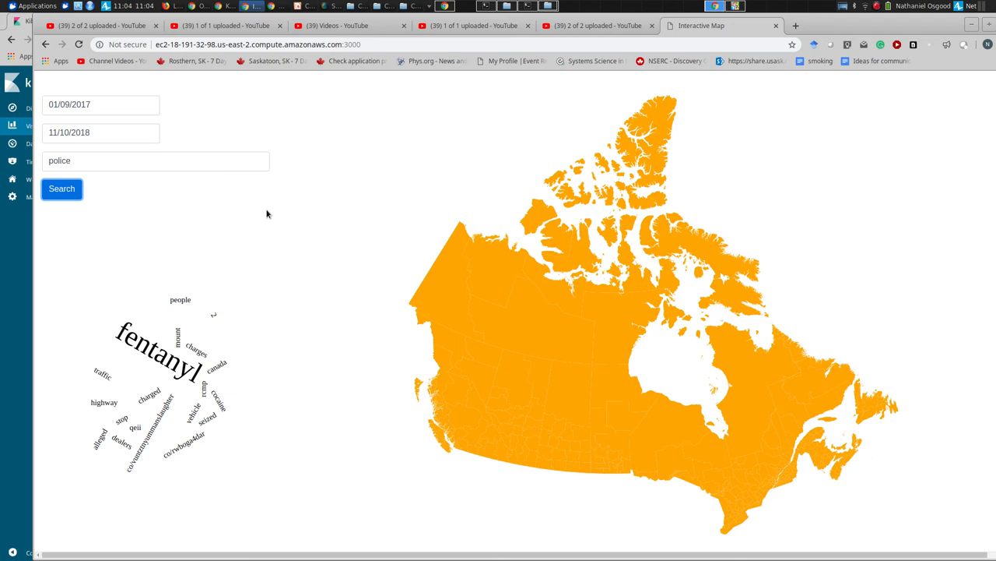
{"action": "left_click", "coordinate": [62, 188]}
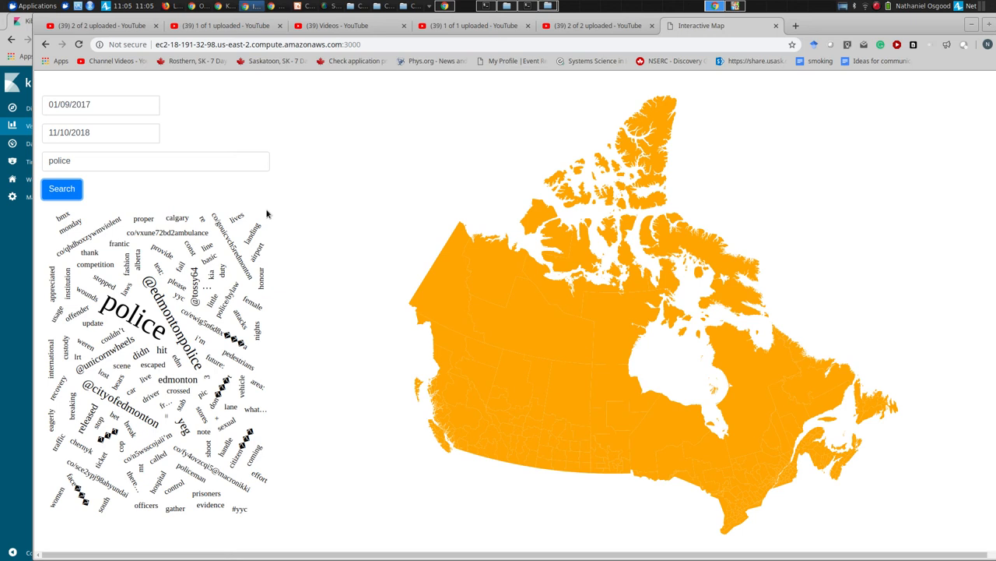
{"action": "mouse_move", "coordinate": [262, 215]}
{"action": "type", "text": "sick"}
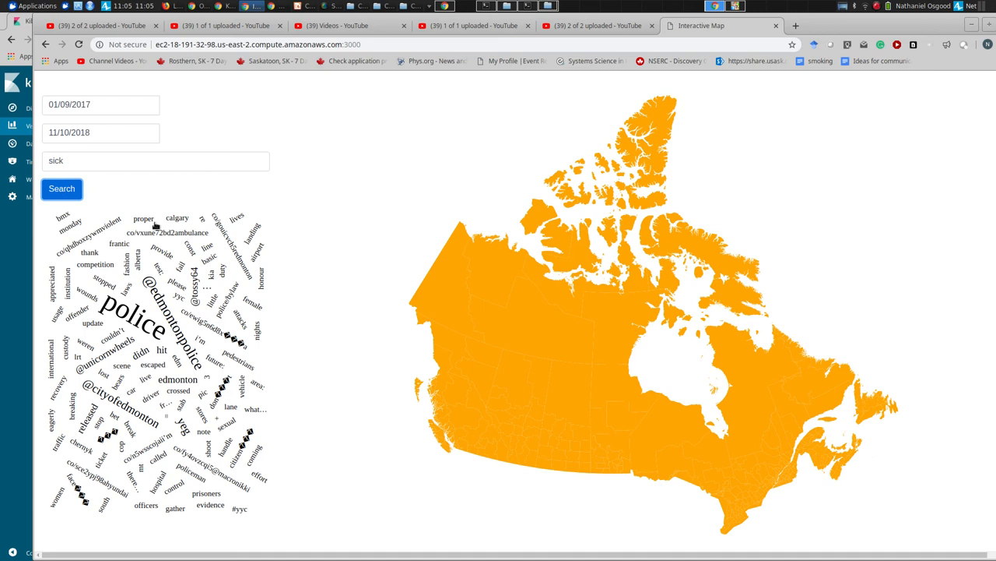
{"action": "mouse_move", "coordinate": [240, 225]}
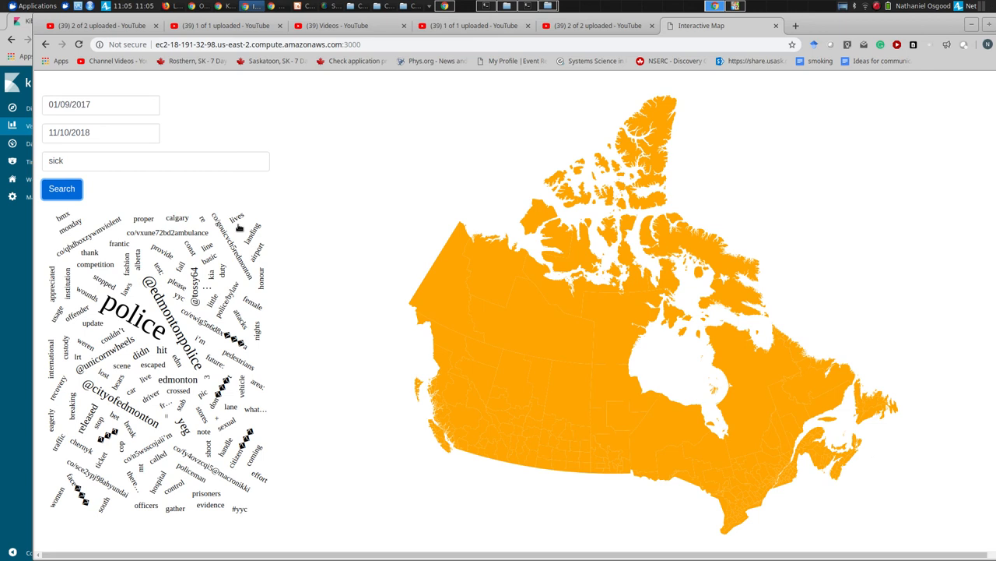
Run the tweet search for "sick" to load its word cloud and highlighted regions.
{"action": "left_click", "coordinate": [62, 188]}
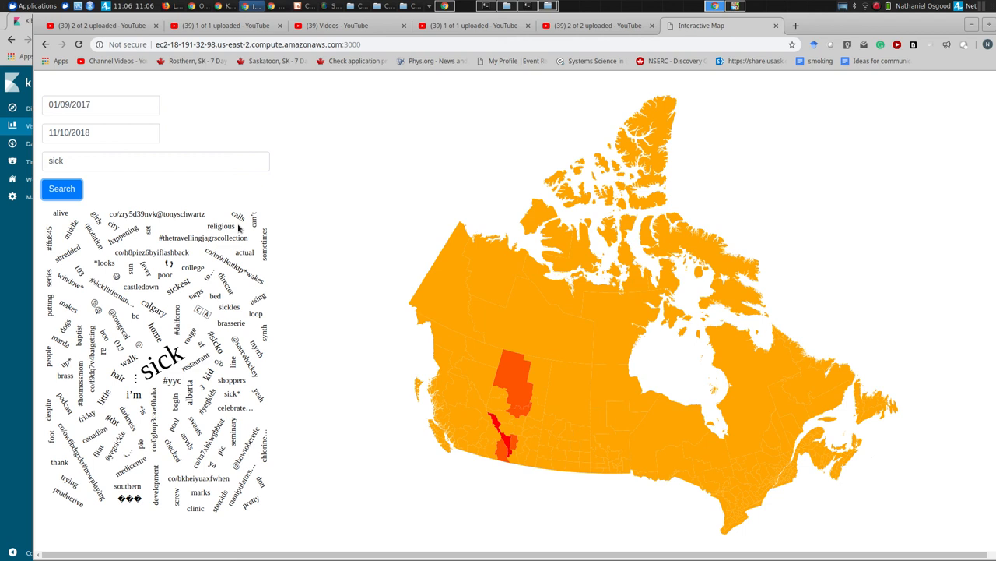
Replace the keyword with "trump" and run the search to load its word cloud.
{"action": "triple_click", "coordinate": [156, 161]}
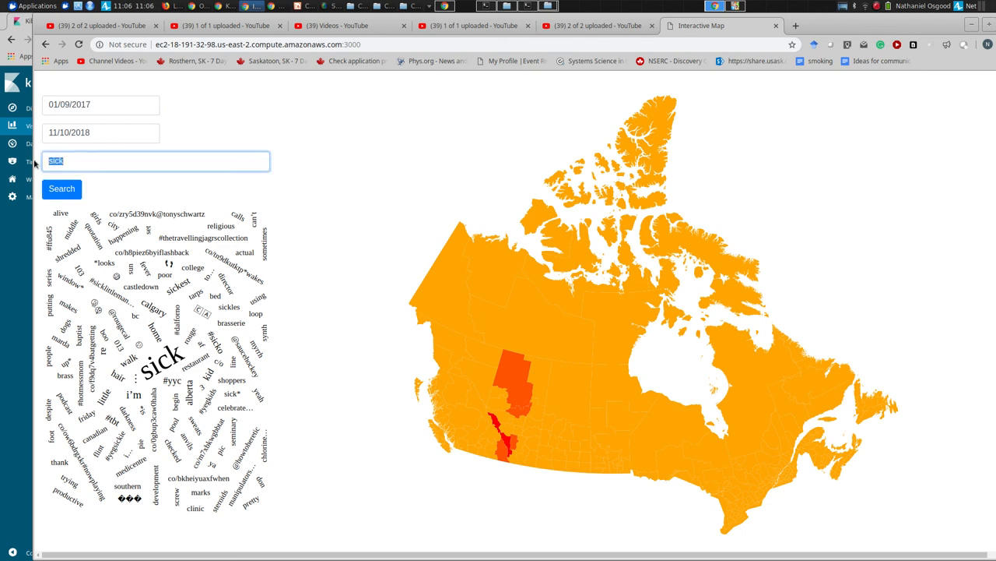
{"action": "type", "text": "tum"}
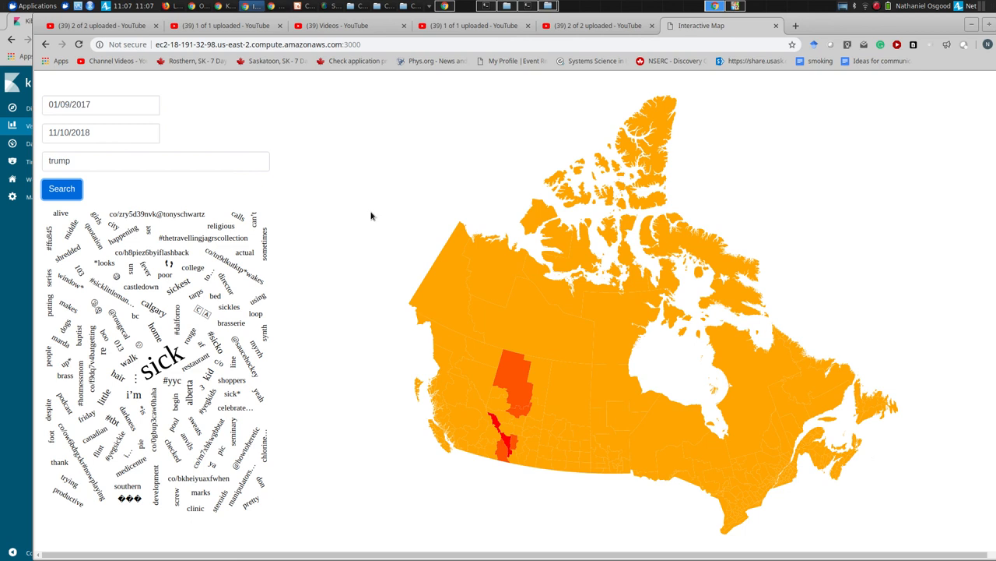
{"action": "left_click", "coordinate": [62, 188]}
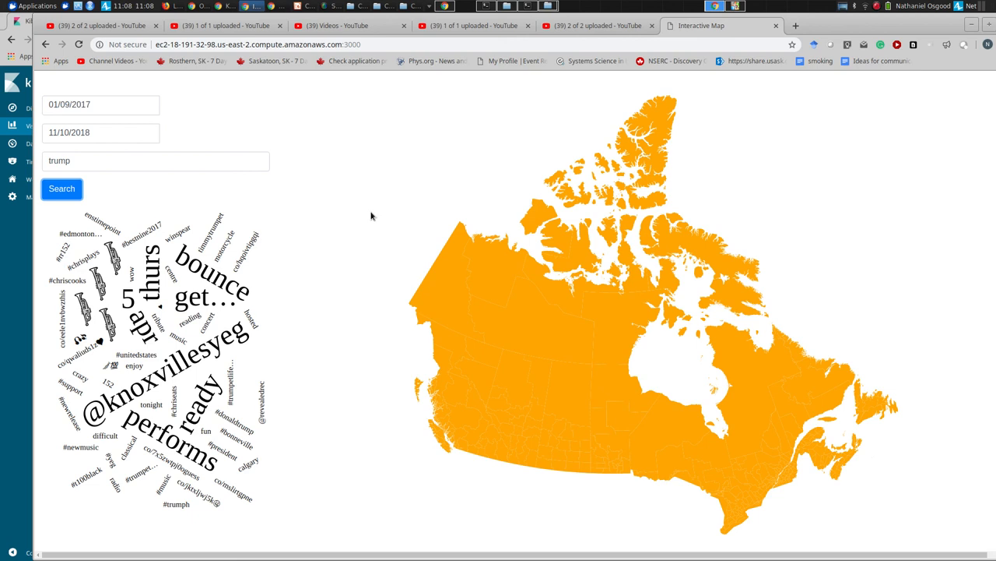
{"action": "mouse_move", "coordinate": [785, 35]}
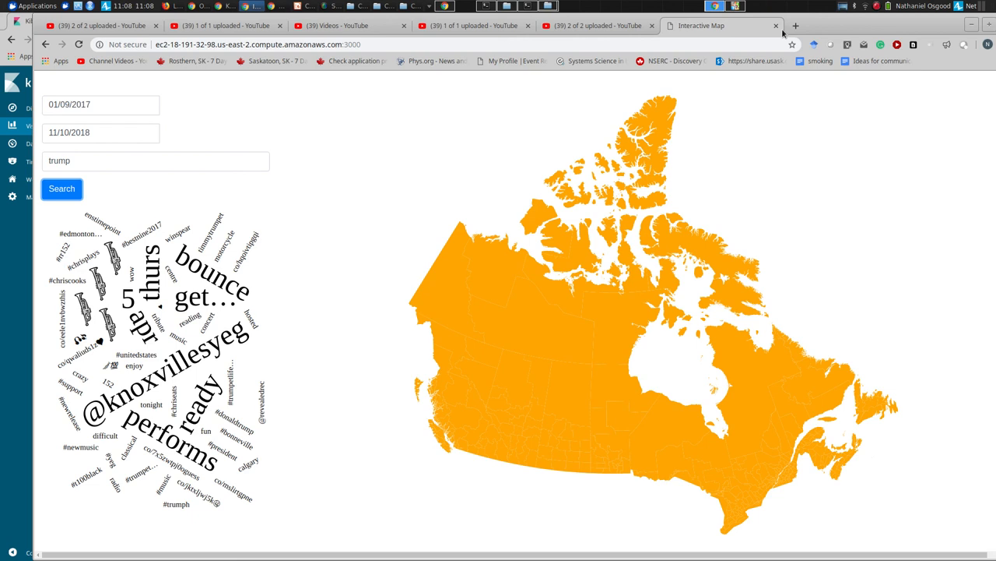